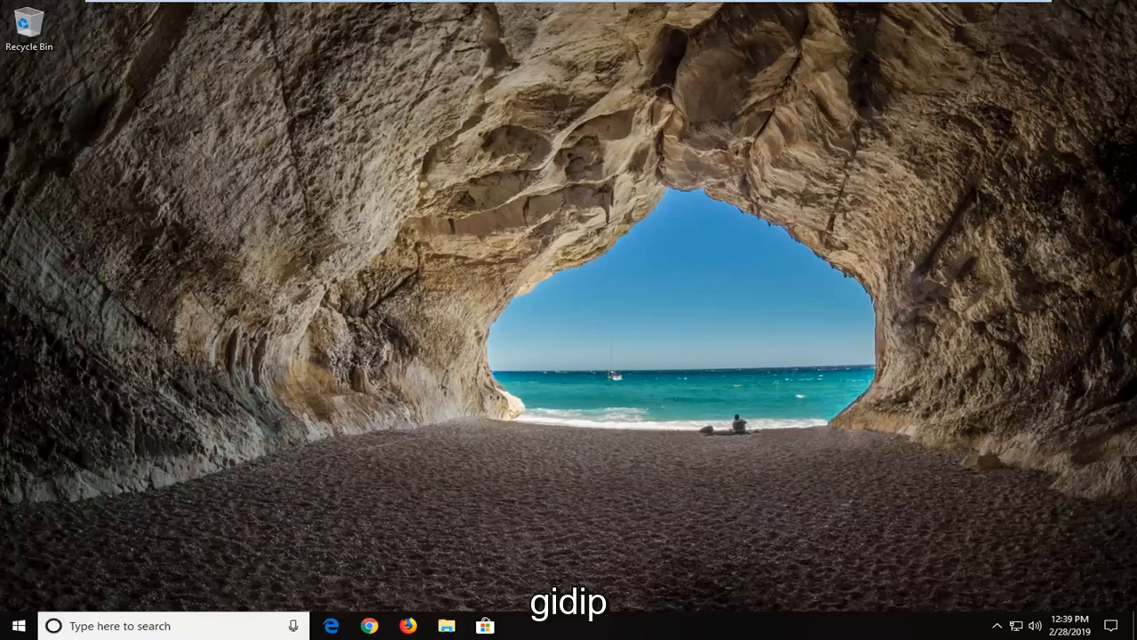
pyautogui.moveTo(553, 225)
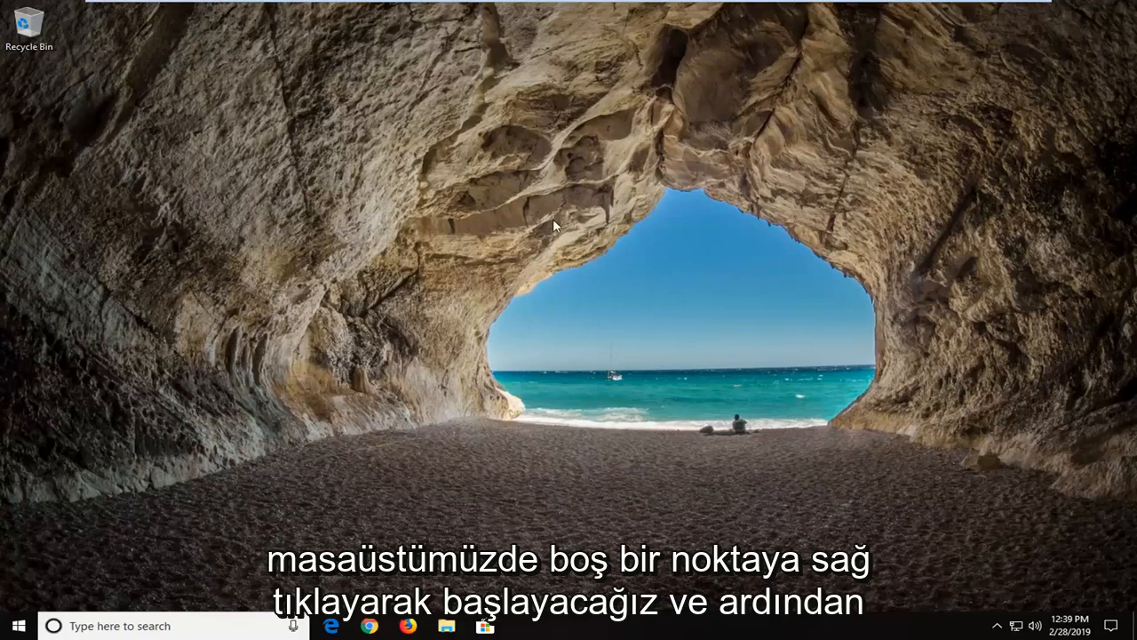
# Reach Display settings from the desktop menu and scroll to the Multiple displays section
pyautogui.rightClick(555, 224)
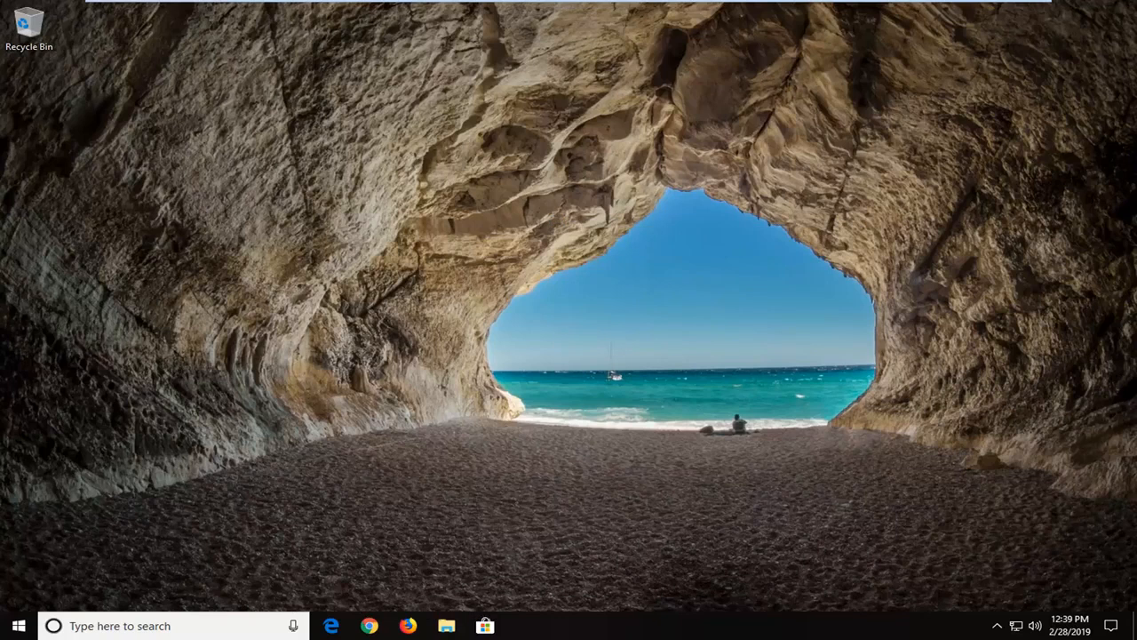
pyautogui.click(523, 626)
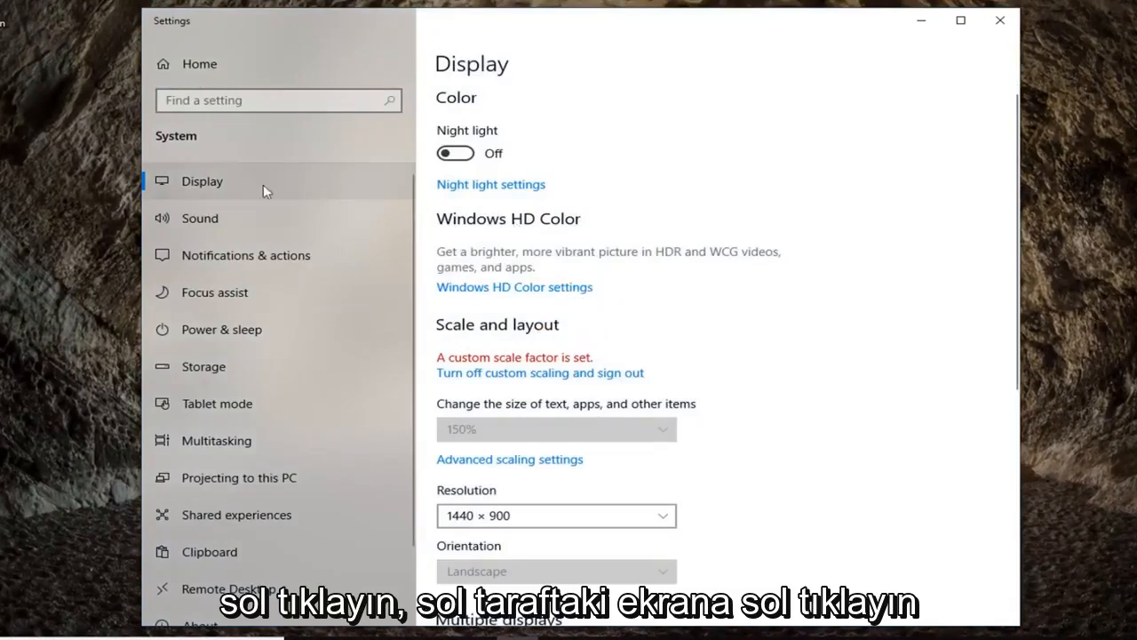
pyautogui.moveTo(389, 174)
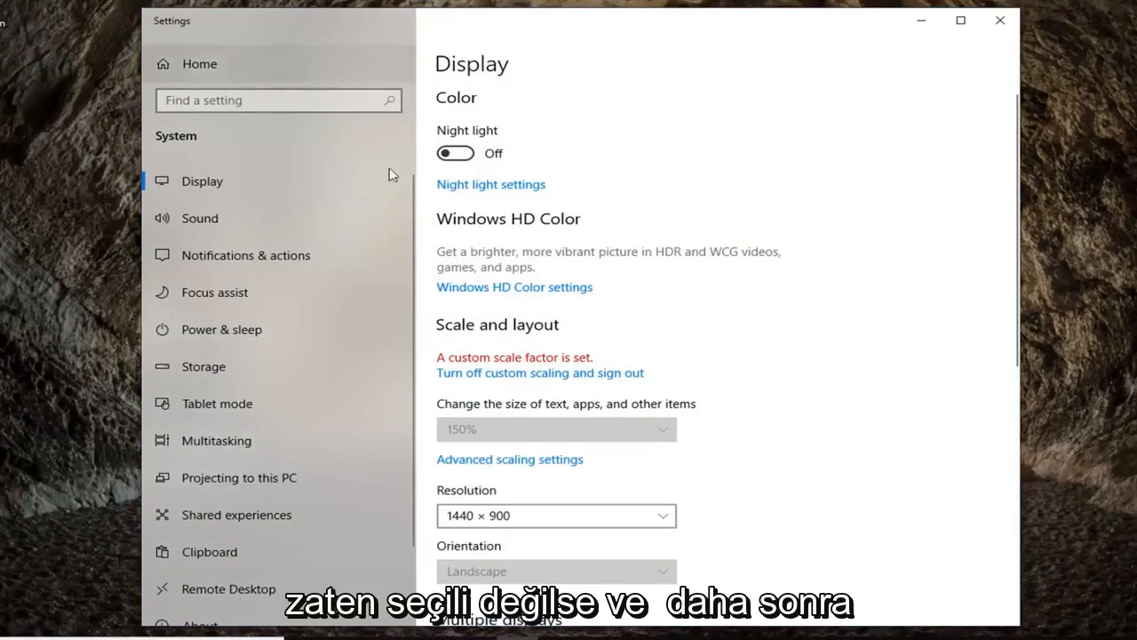
pyautogui.moveTo(754, 302)
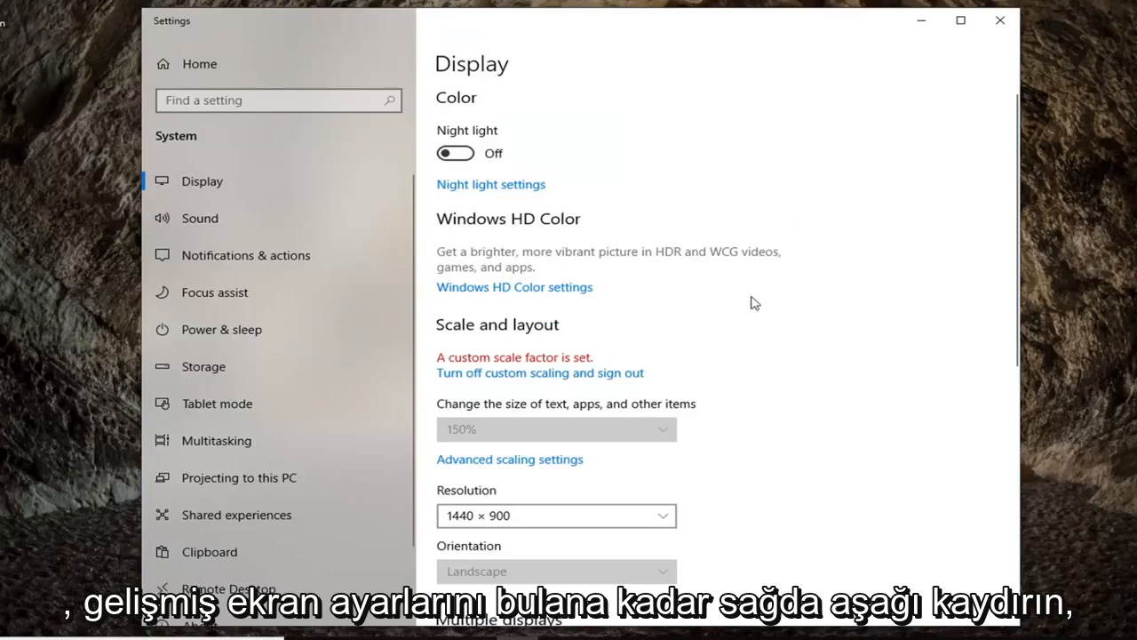
pyautogui.moveTo(707, 355)
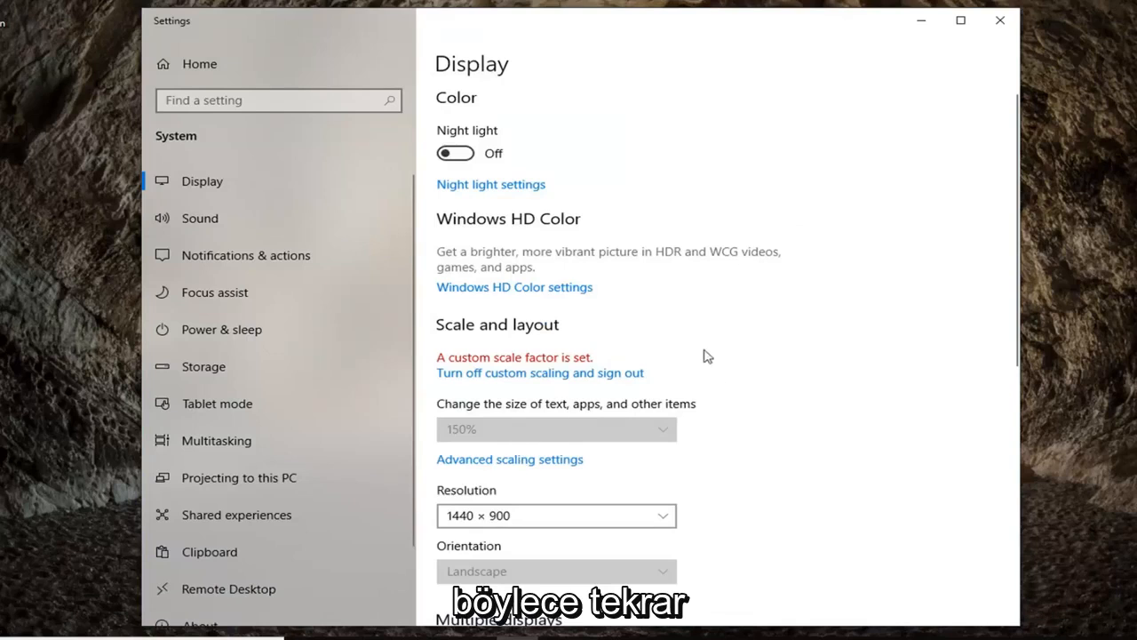
pyautogui.scroll(-3)
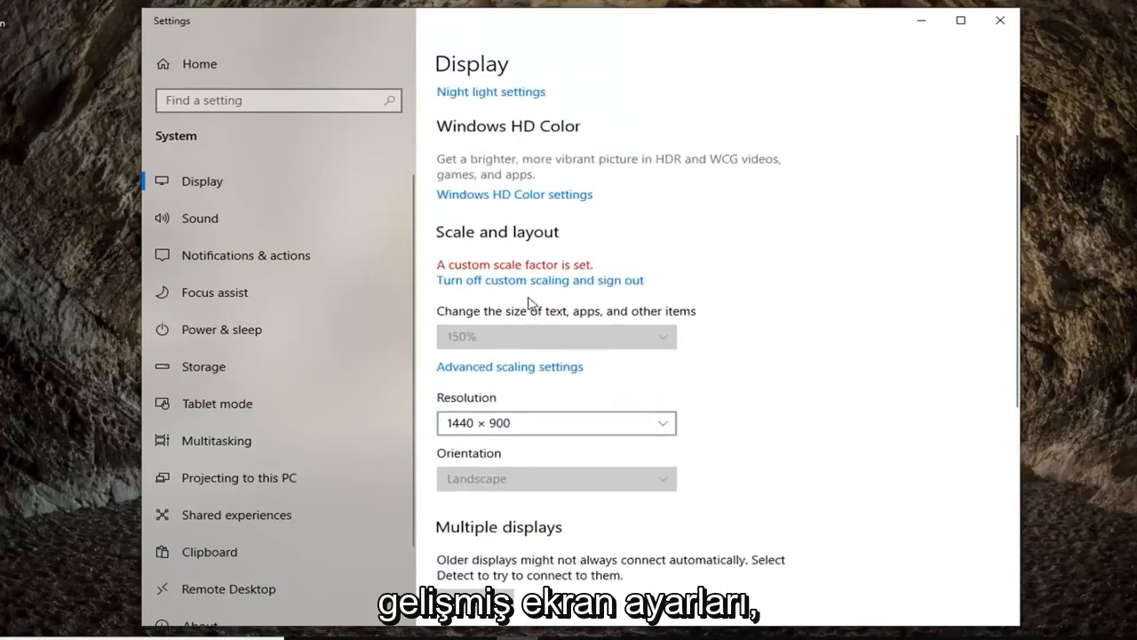
pyautogui.scroll(-3)
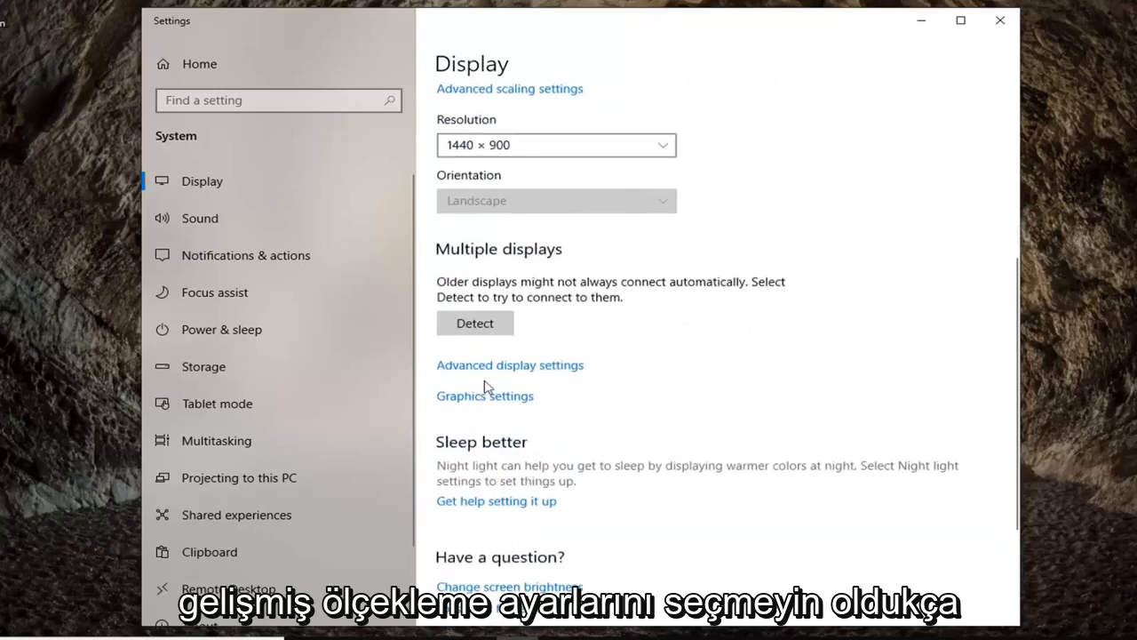
# Enter Advanced display settings and expand the Choose display list showing Display 1
pyautogui.click(510, 364)
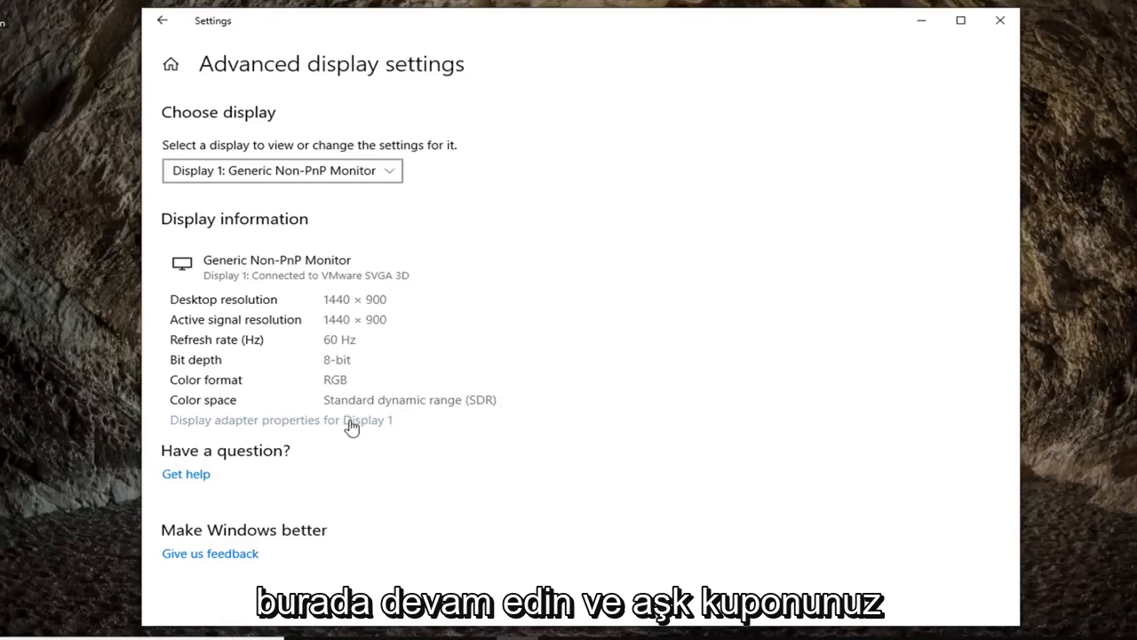
pyautogui.click(281, 171)
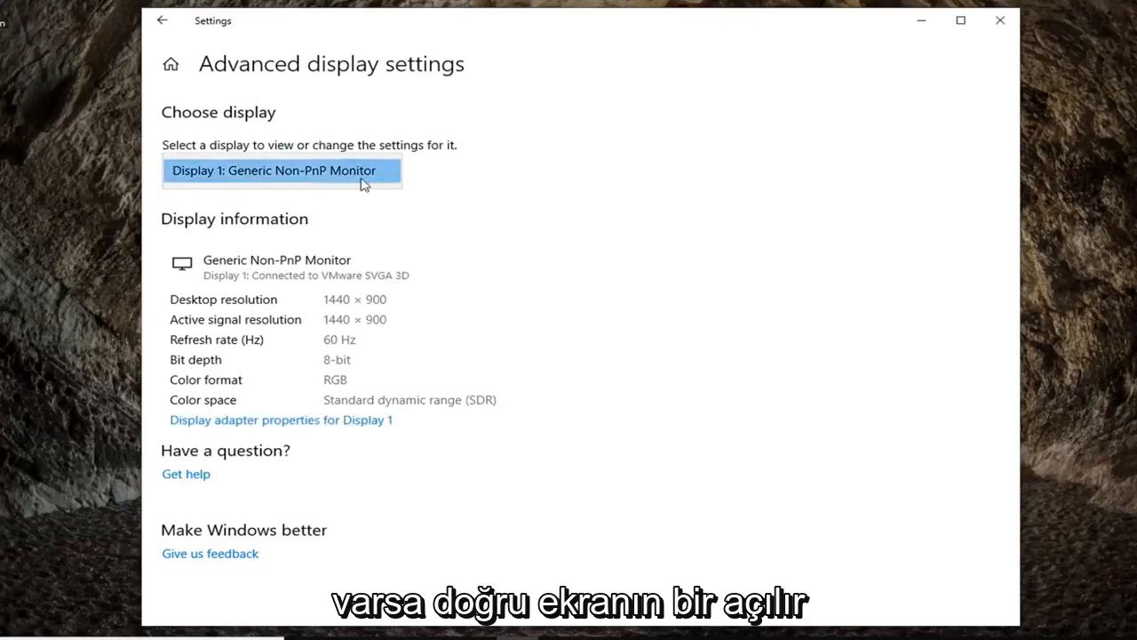
# Keep Display 1 selected, leading to the VMware SVGA 3D adapter properties
pyautogui.click(281, 419)
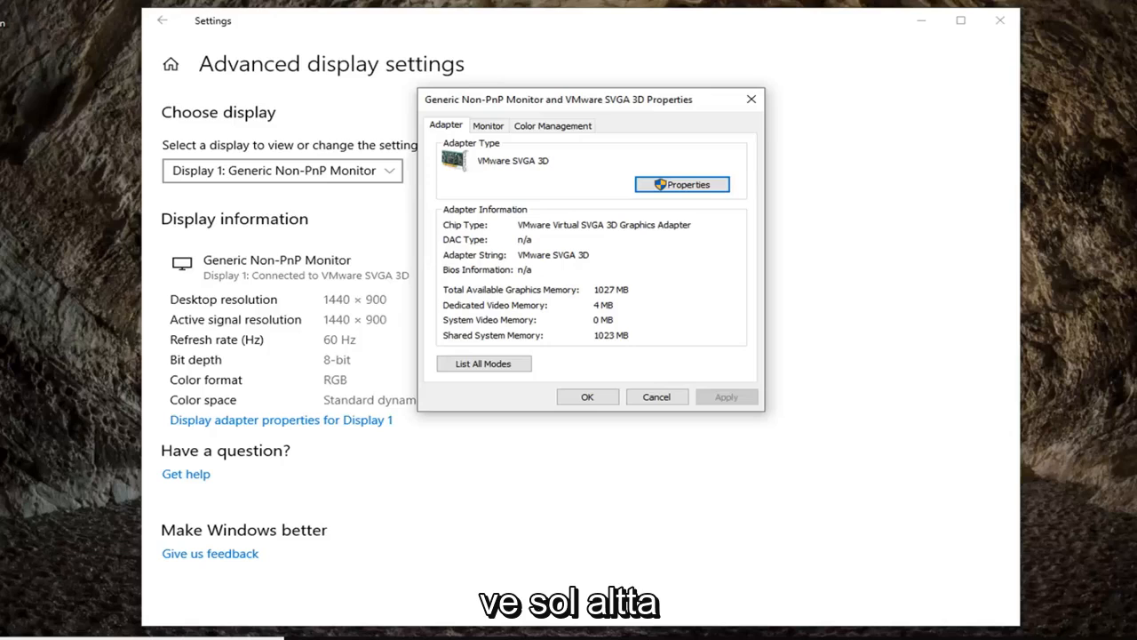
pyautogui.moveTo(366, 391)
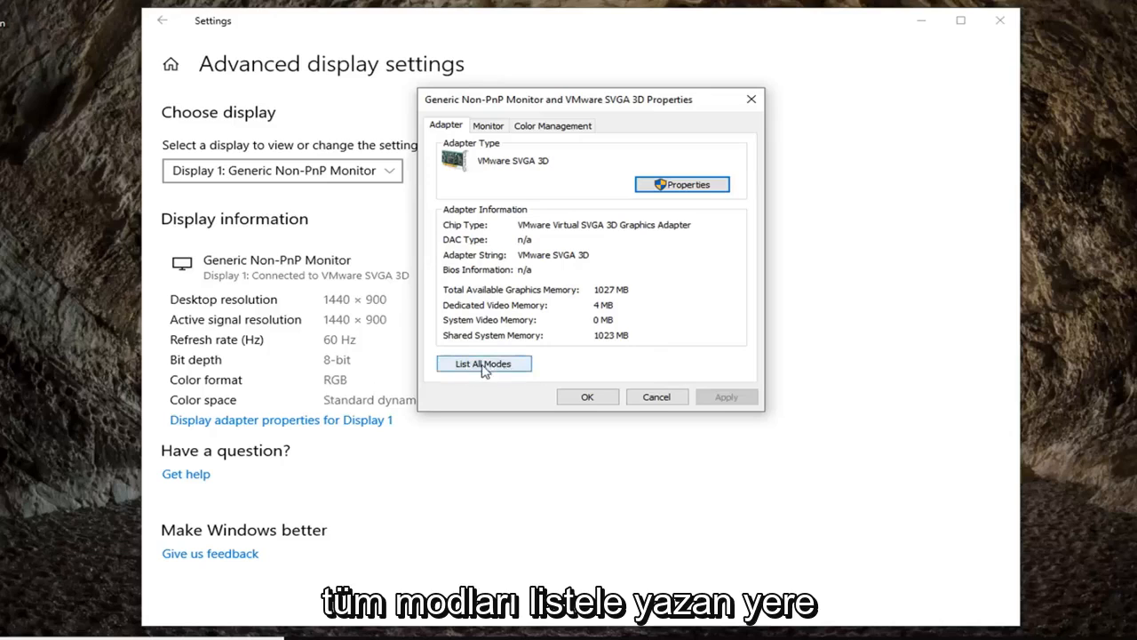
# View List All Modes for the adapter, then dismiss it and close the Properties window
pyautogui.click(484, 362)
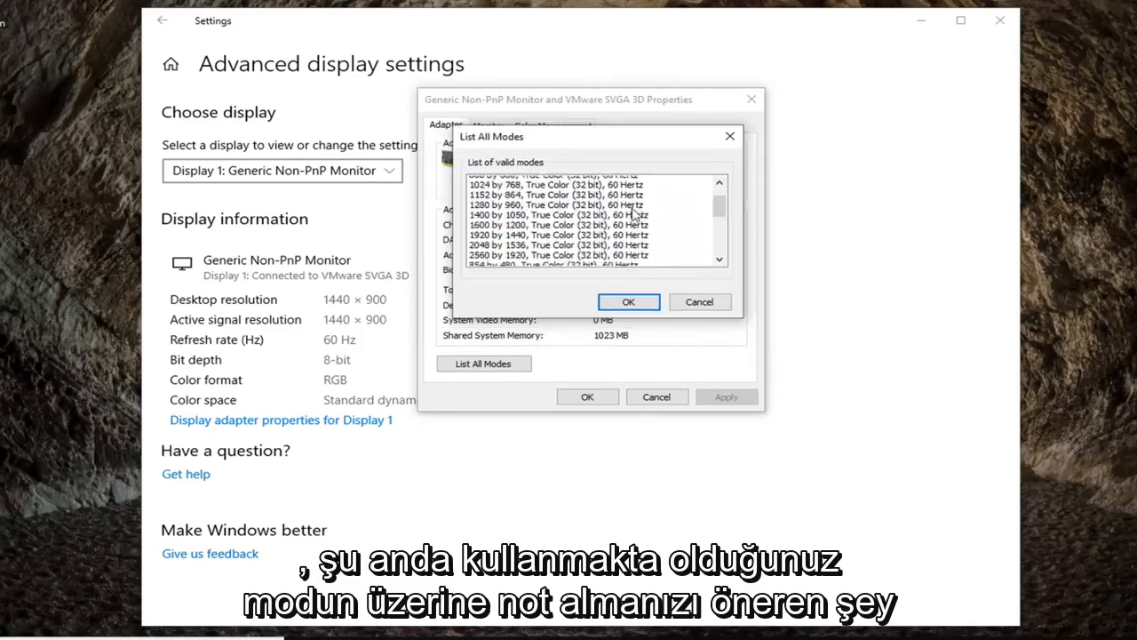
pyautogui.click(565, 193)
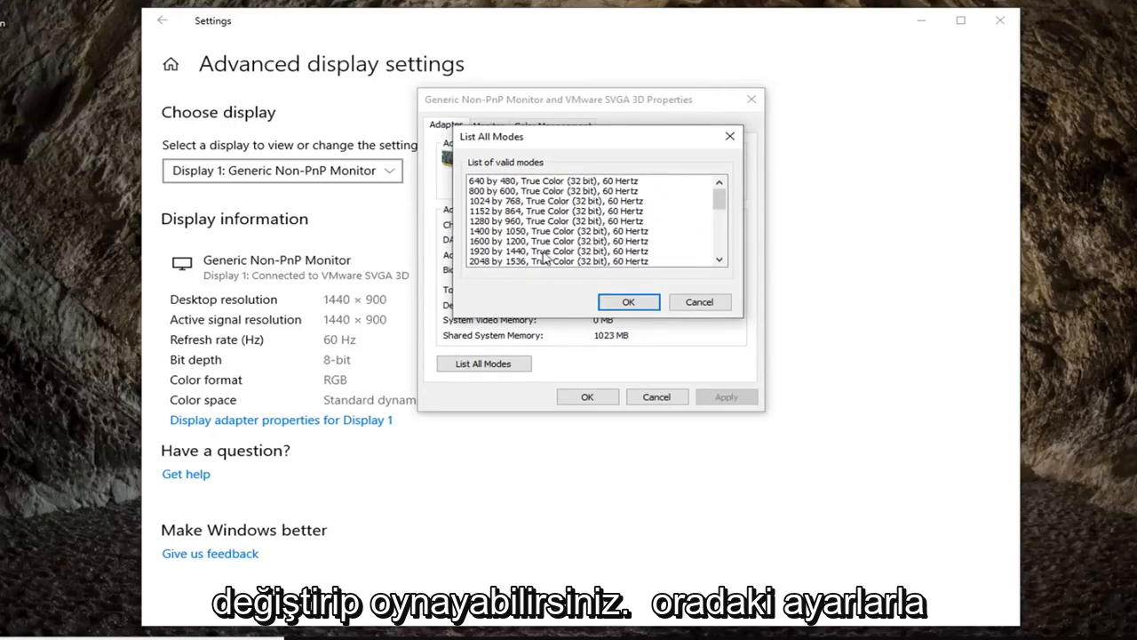
pyautogui.click(560, 228)
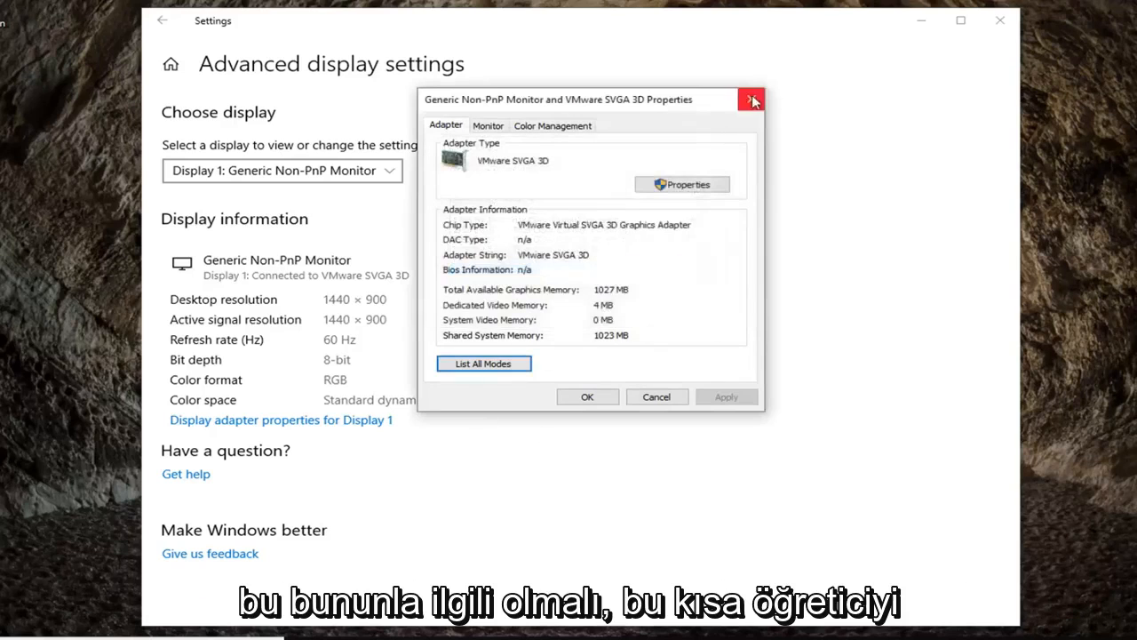
pyautogui.click(750, 100)
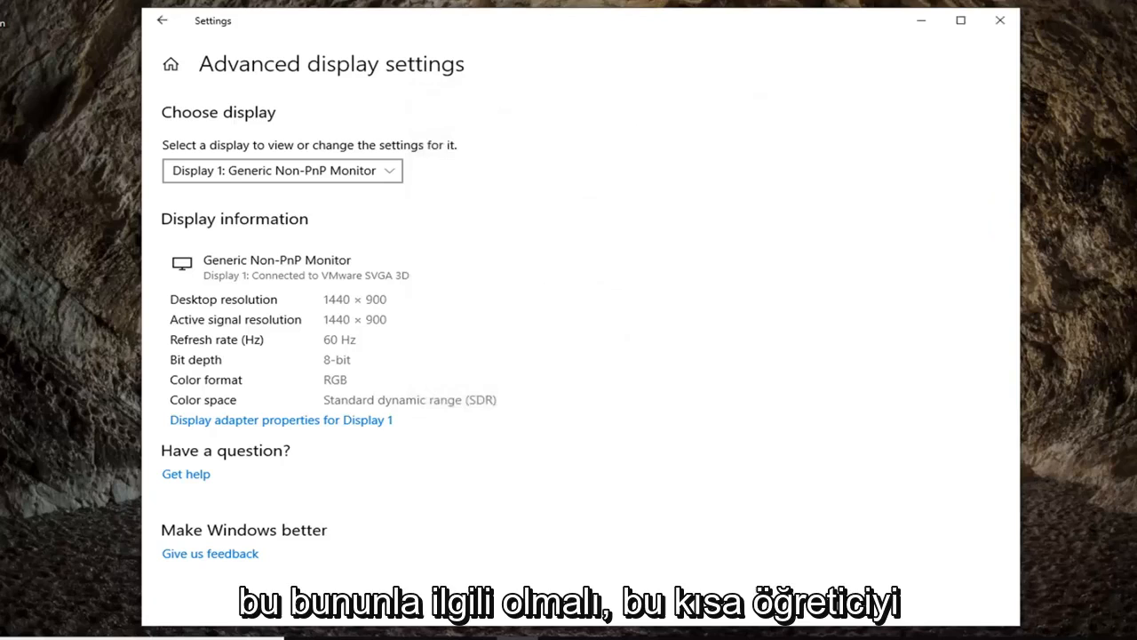